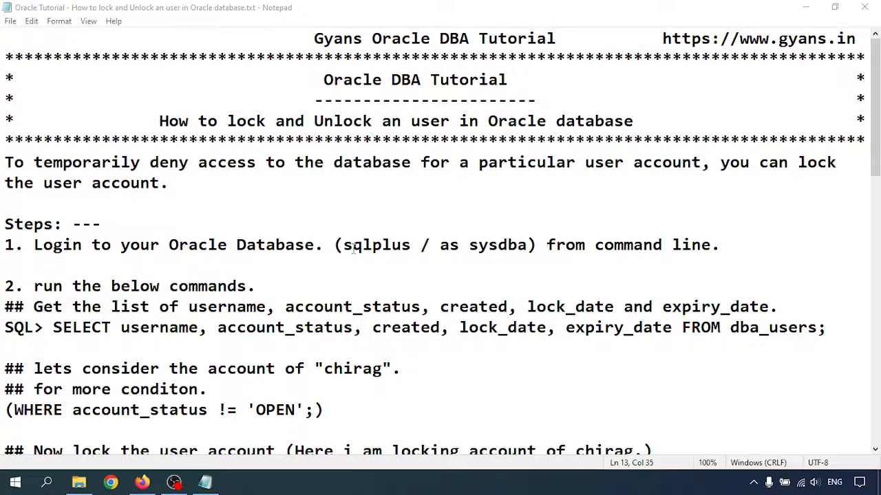
Launch cmd, connect with 'sqlplus / as sysdba', and go back to Notepad.
key("Win+r")
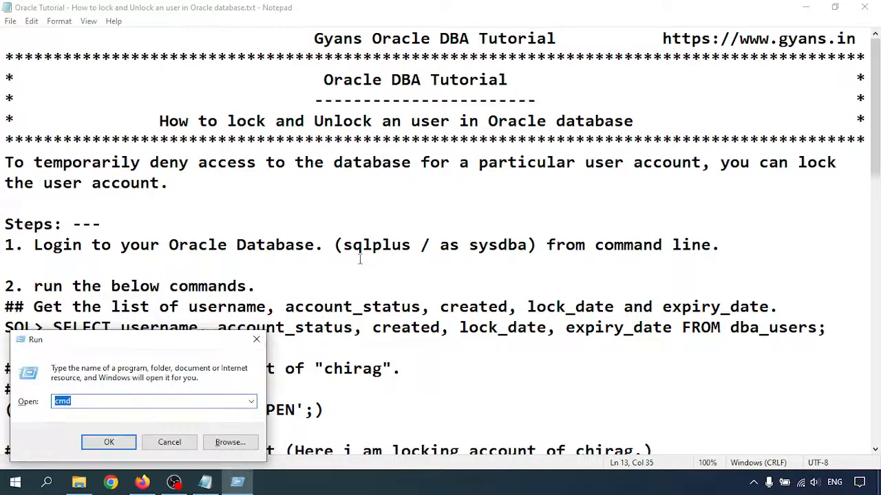
left_click(108, 442)
type("sqlplus / a")
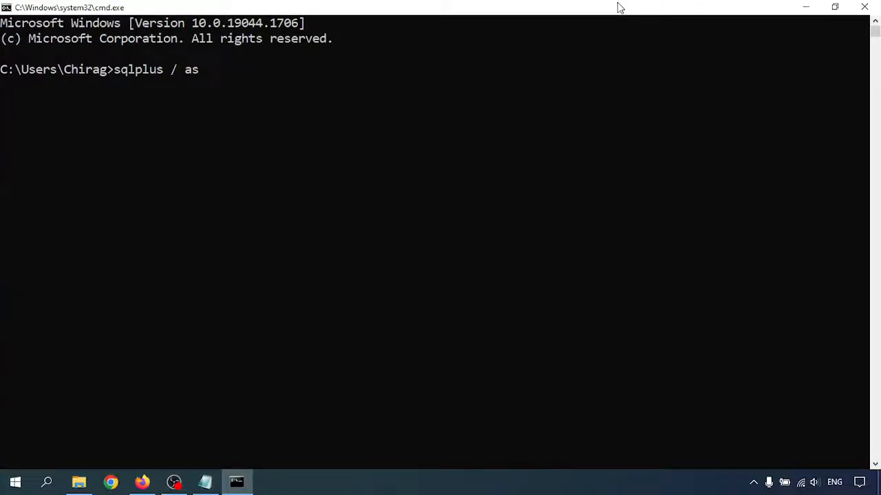
type("sysdba")
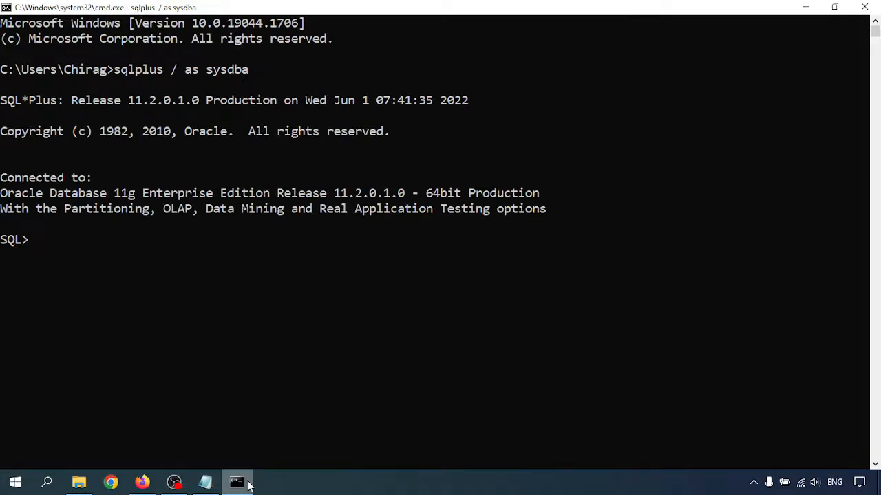
left_click(203, 482)
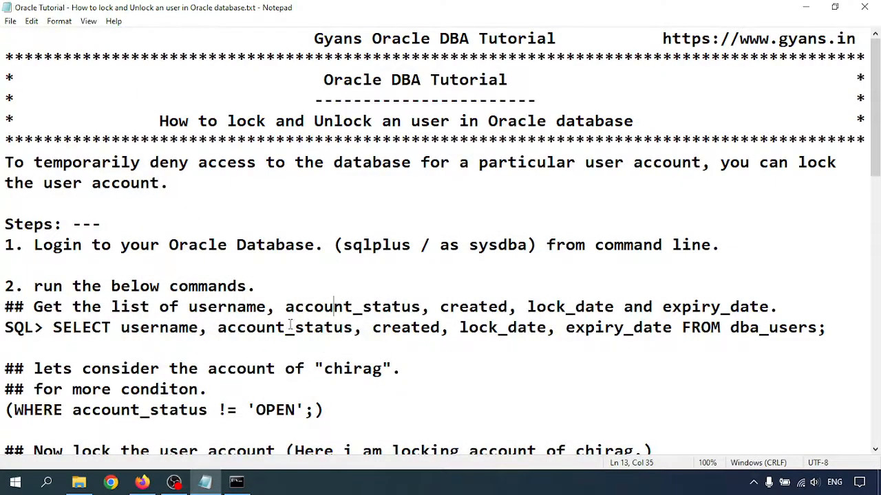
mouse_move(135, 286)
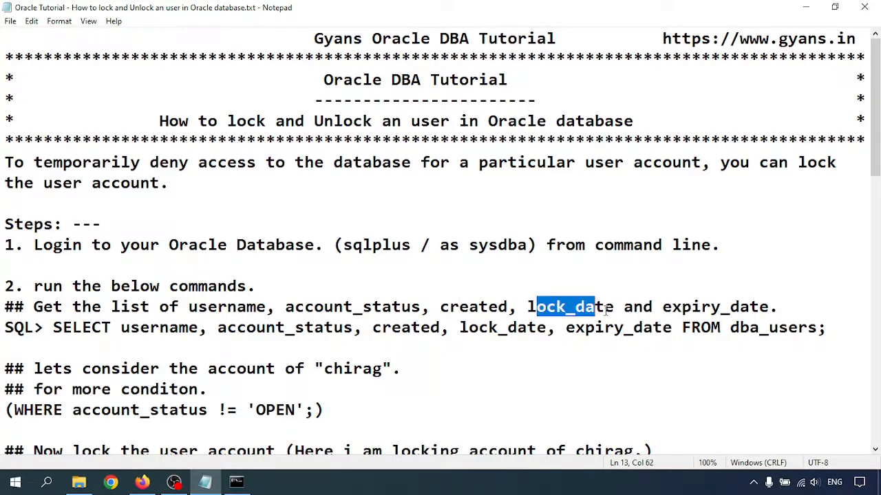
Highlight the lock_date column and select the SELECT ... FROM dba_users query.
double_click(704, 306)
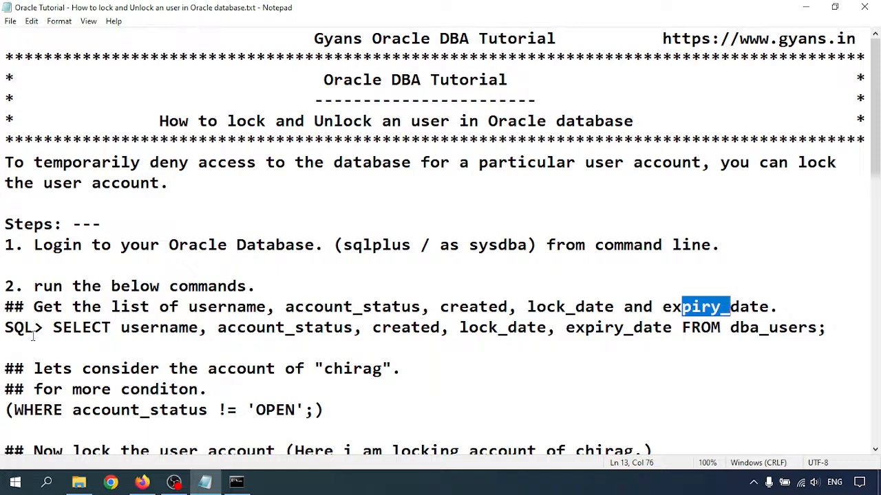
left_click(61, 328)
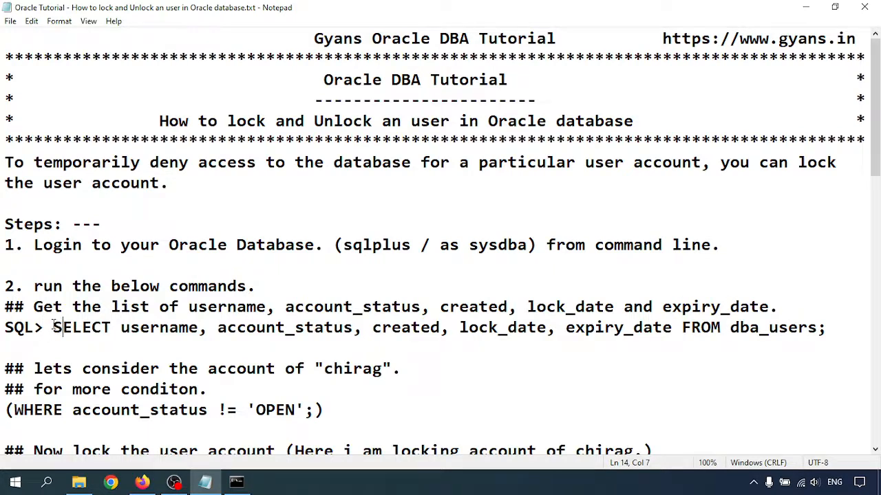
left_click_drag(55, 328, 824, 327)
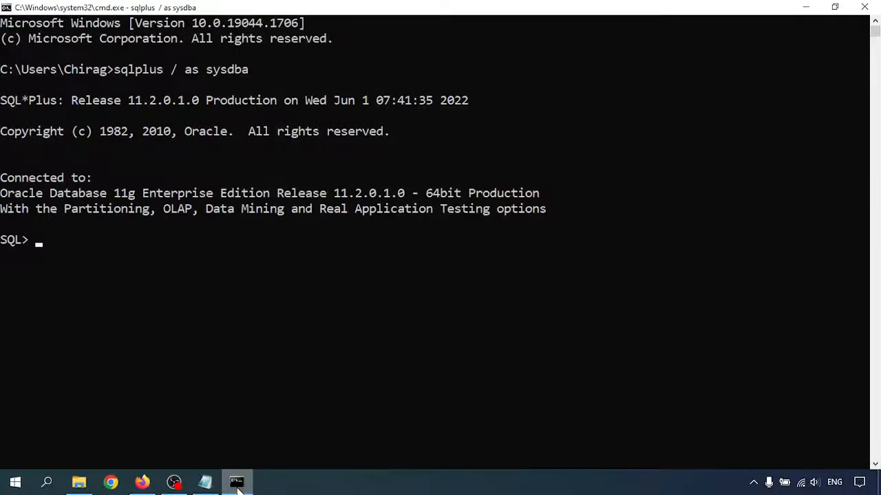
Run the dba_users SELECT and scroll the 38 rows to CHIRAG's OPEN status.
type("SELECT username, account_status, created, lock_date, expiry_date FROM dba_users;")
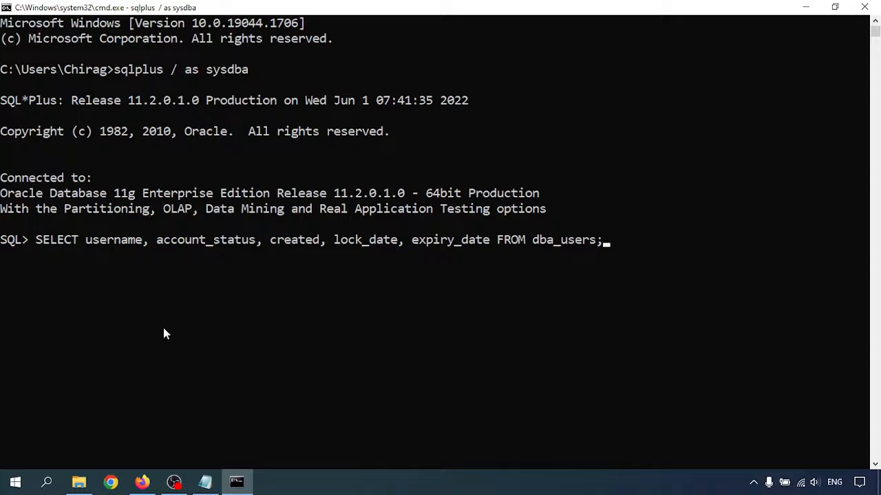
key("Return")
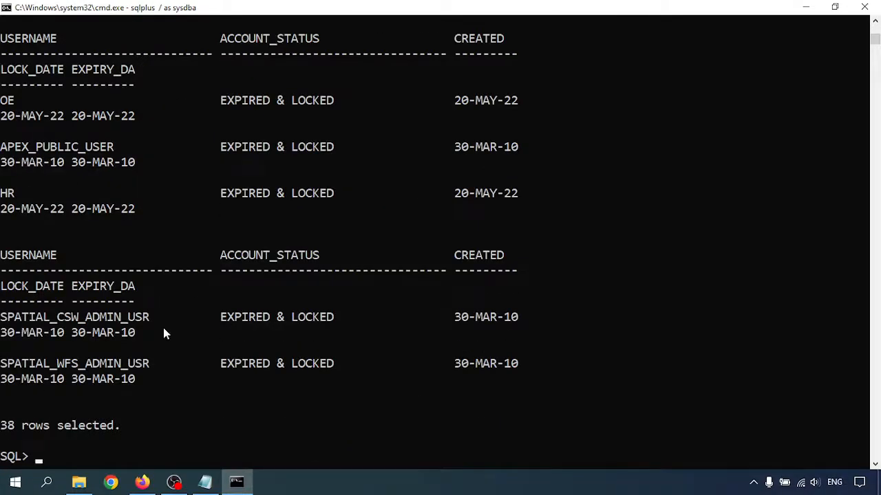
mouse_move(232, 172)
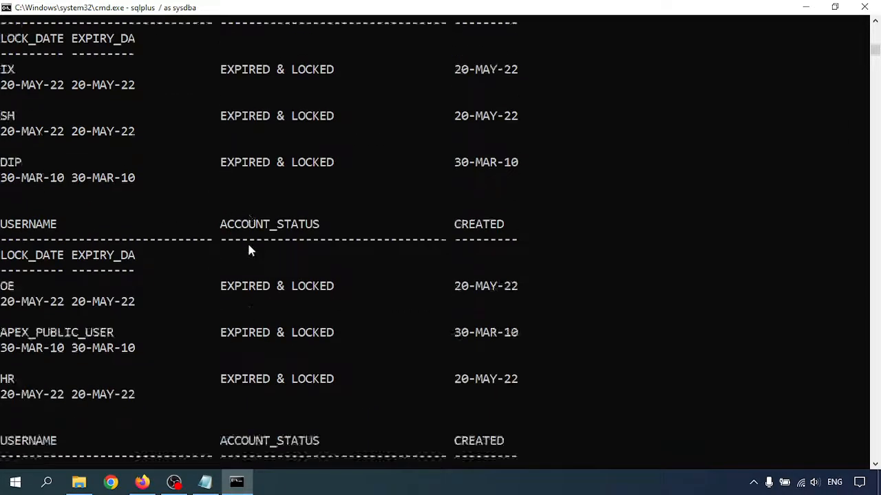
scroll("down", 3)
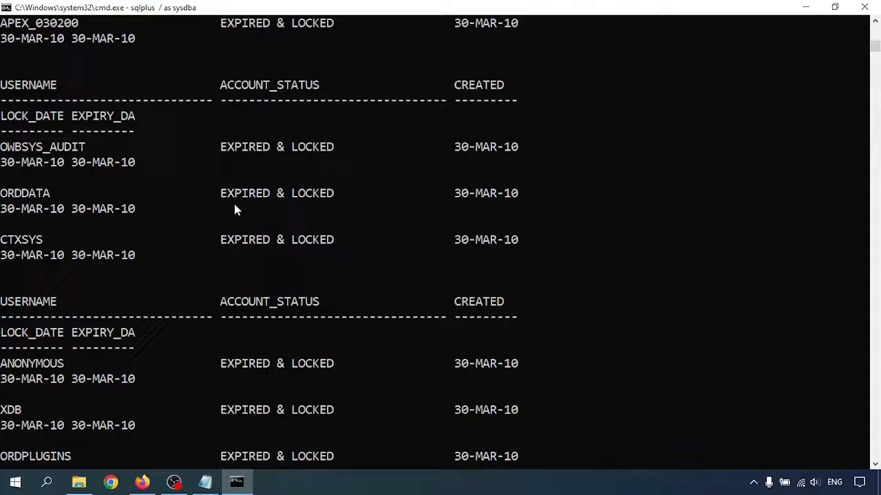
scroll("down", 3)
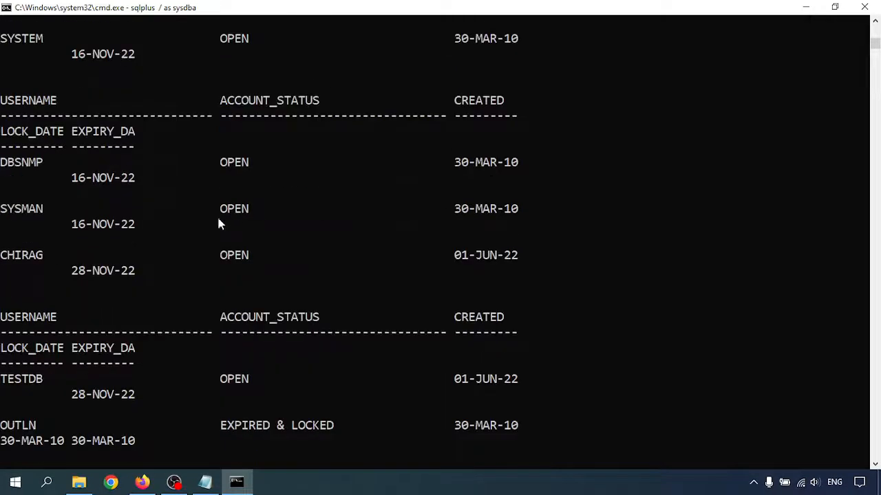
double_click(233, 255)
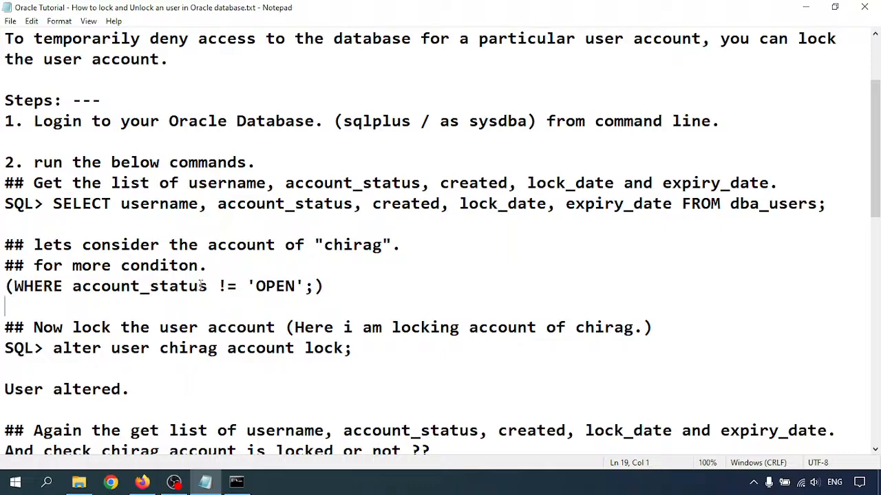
Select the account_status filter condition in Notepad, then return to SQL*Plus.
left_click_drag(12, 286, 297, 286)
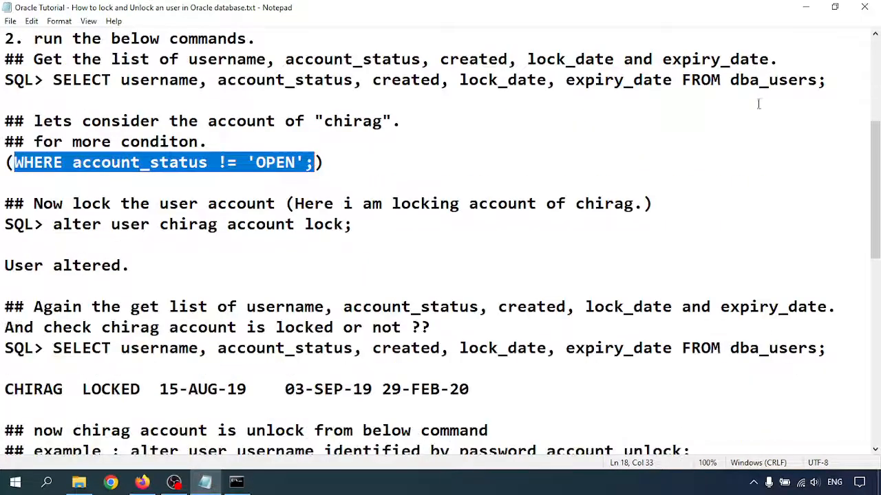
mouse_move(51, 225)
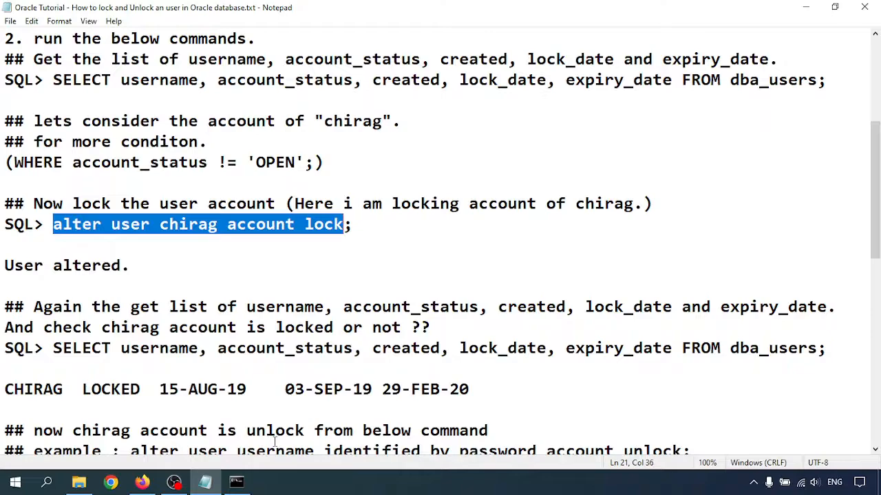
left_click(237, 482)
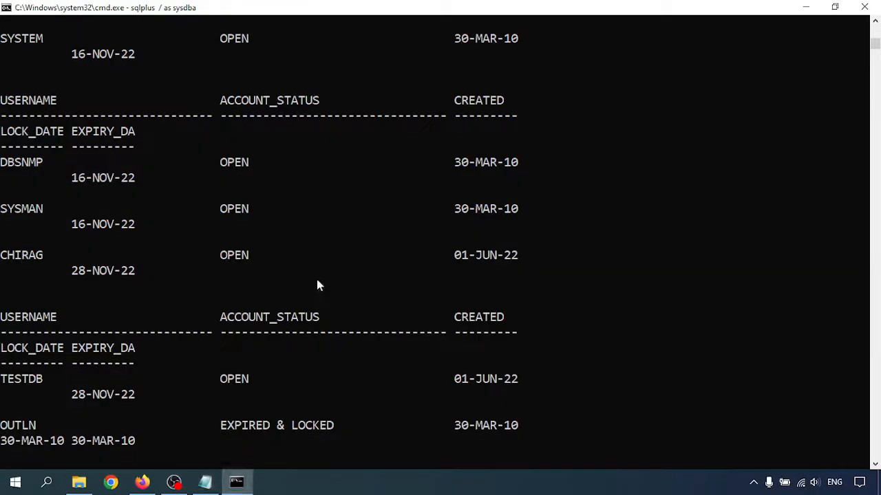
Check the lock command in the notes and return to SQL*Plus to lock chirag.
scroll("down", 3)
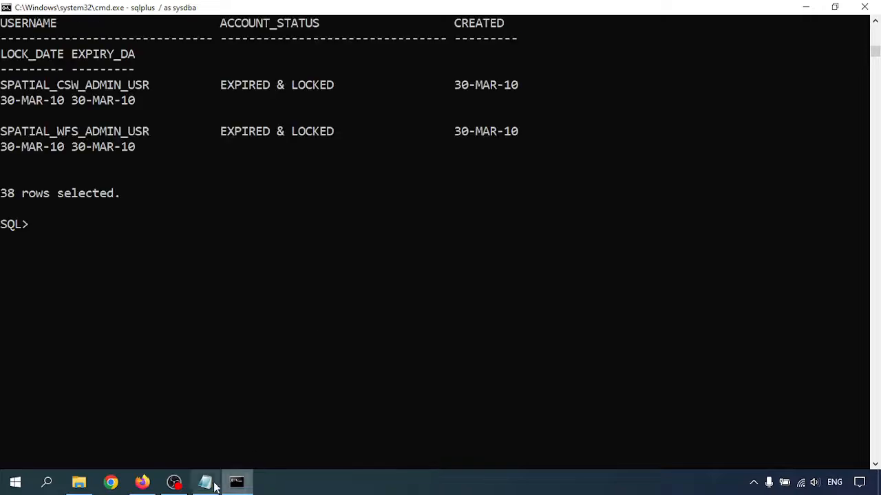
left_click(205, 481)
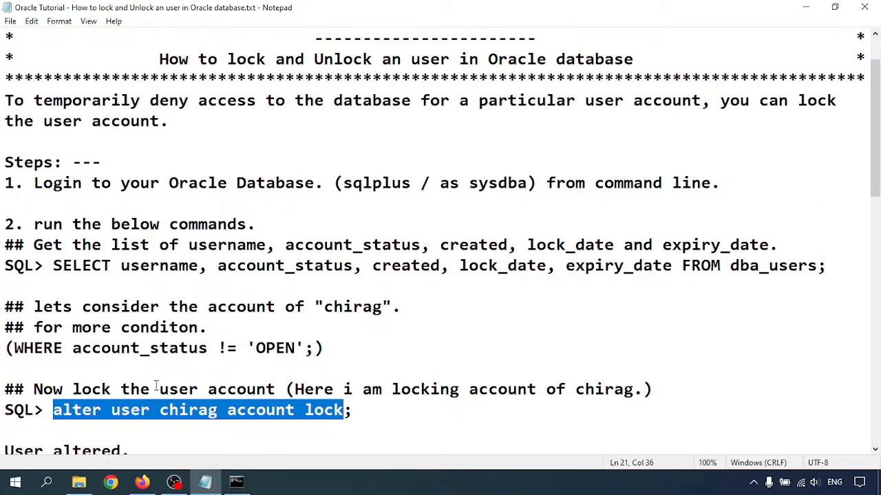
scroll("down", 3)
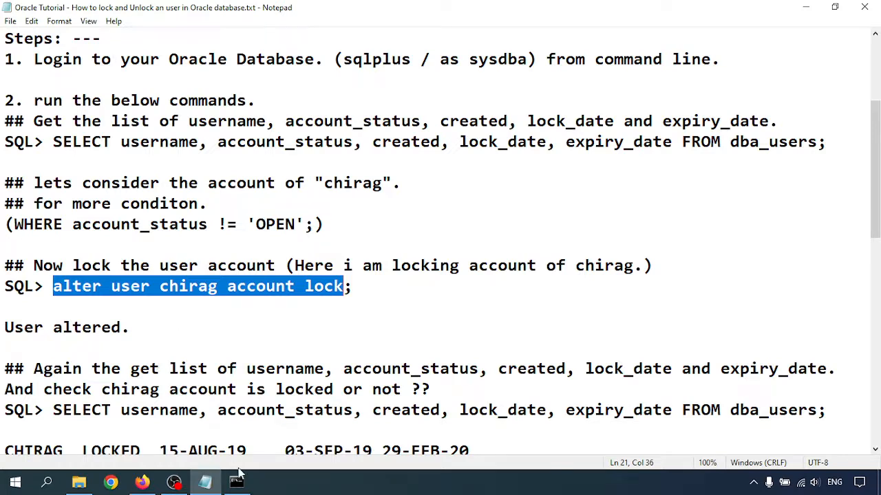
left_click(236, 482)
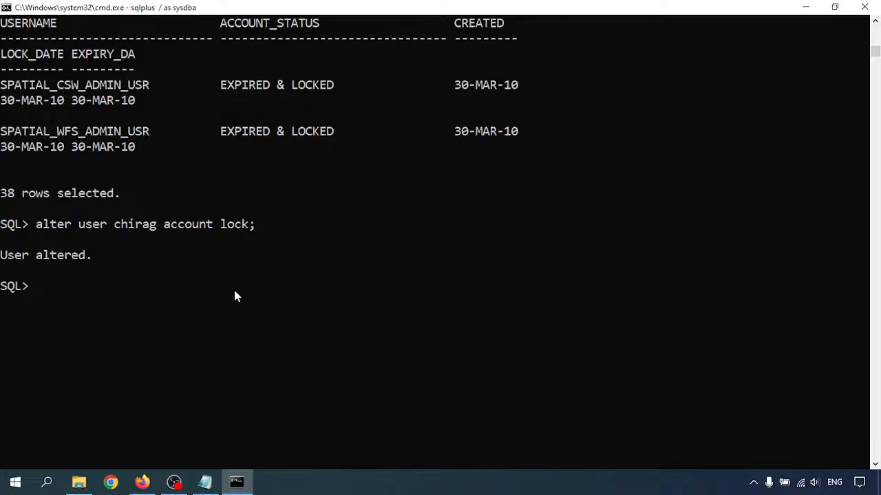
Rerun the dba_users SELECT and scroll to CHIRAG's row showing LOCKED.
type("SELECT username, account_status, created, lock_date, expiry_date FROM dba_users;")
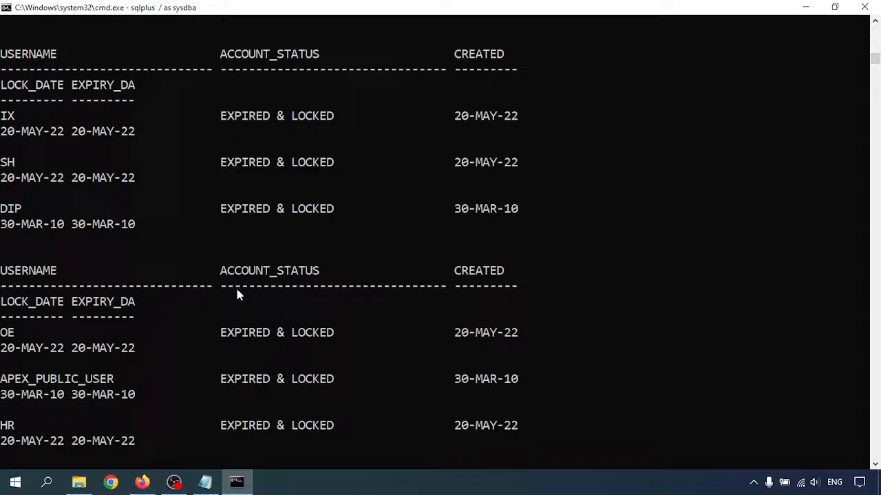
scroll("down", 3)
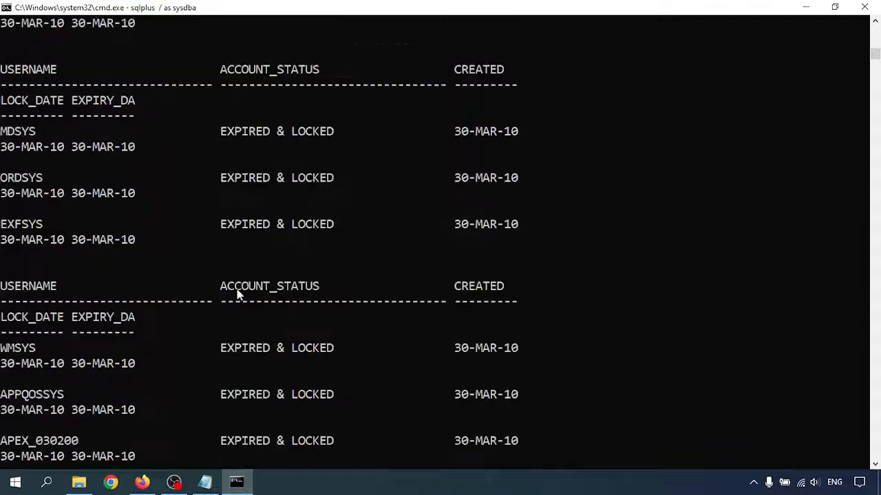
scroll("down", 3)
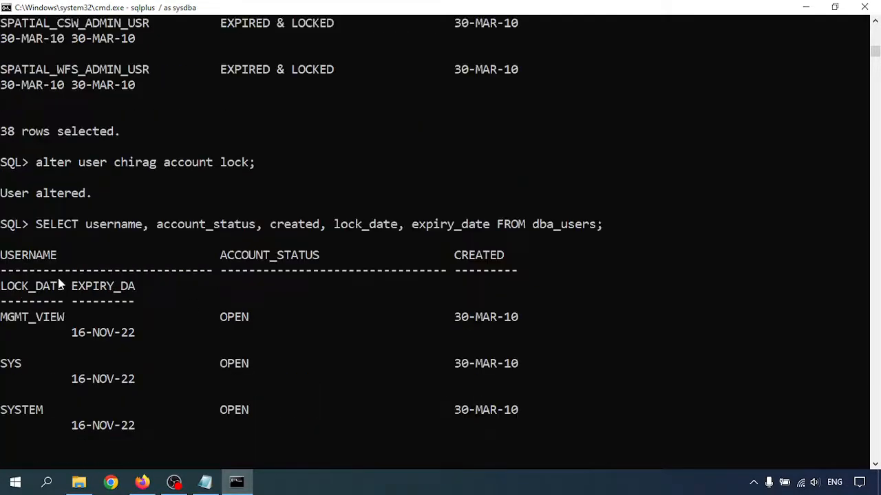
scroll("down", 3)
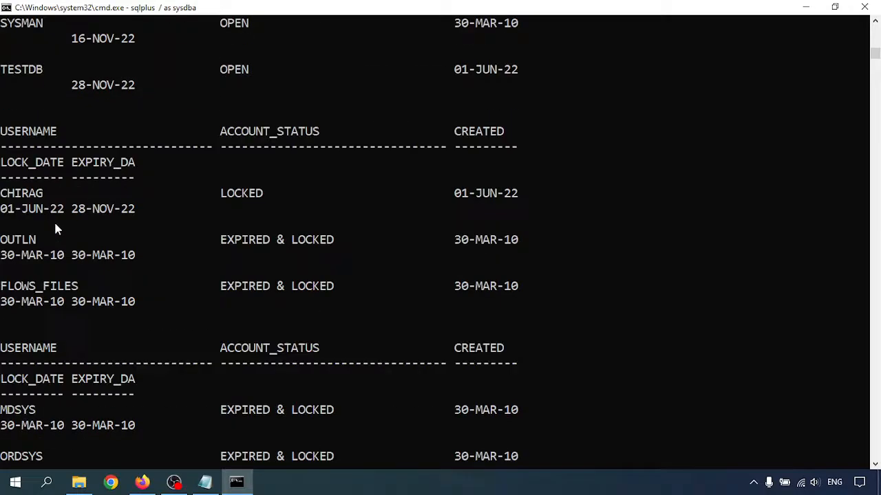
double_click(241, 193)
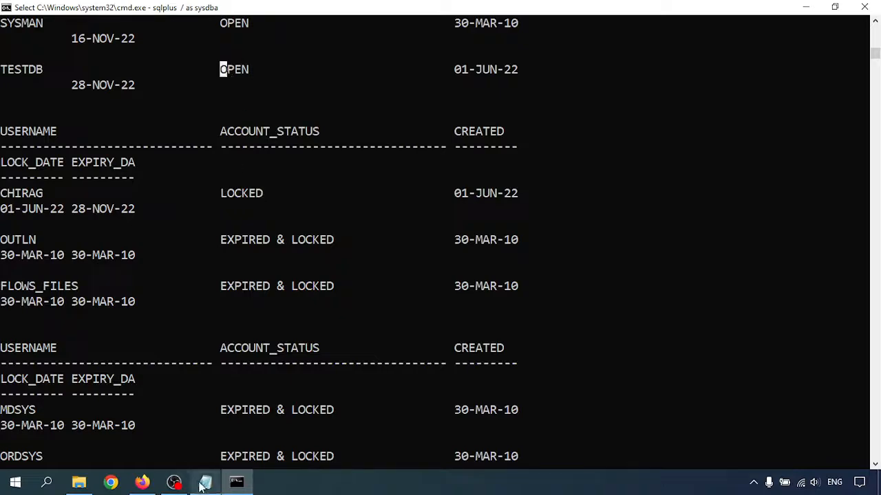
left_click(204, 481)
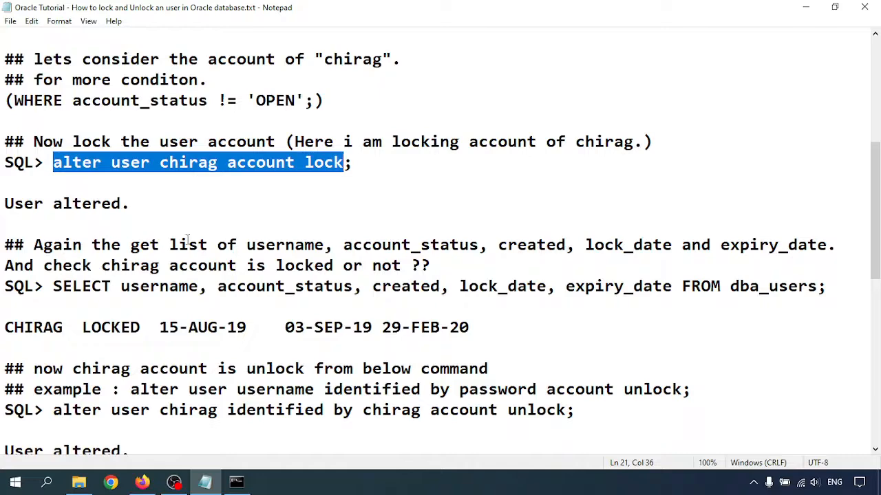
mouse_move(115, 305)
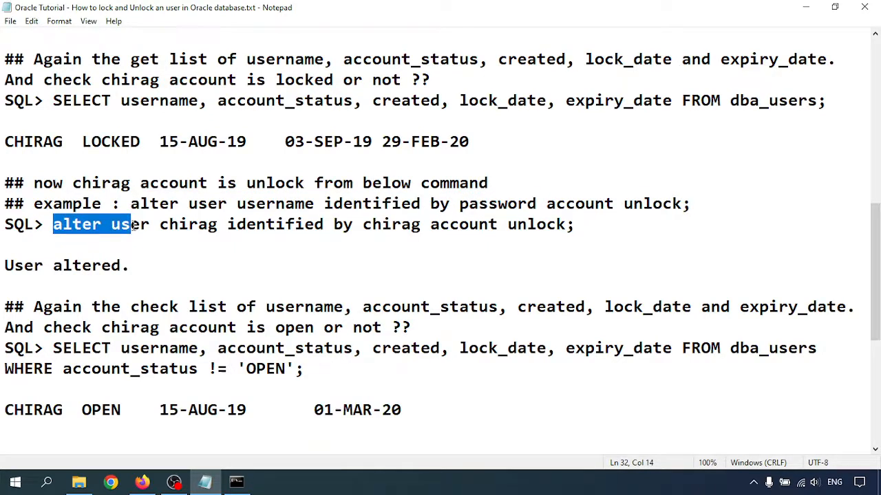
left_click_drag(127, 225, 355, 224)
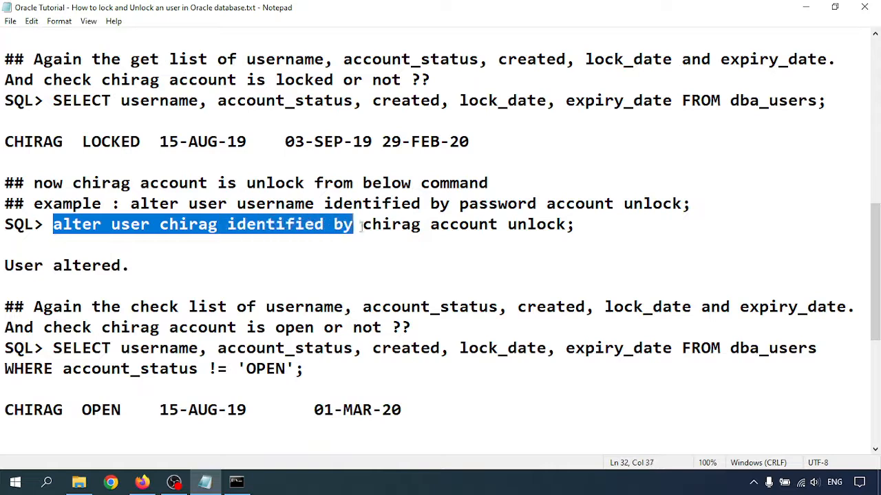
left_click_drag(353, 224, 475, 225)
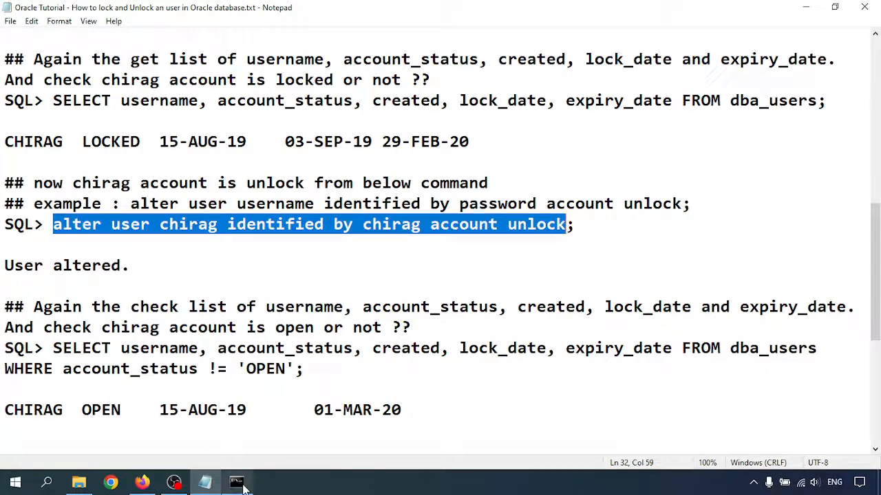
left_click(238, 482)
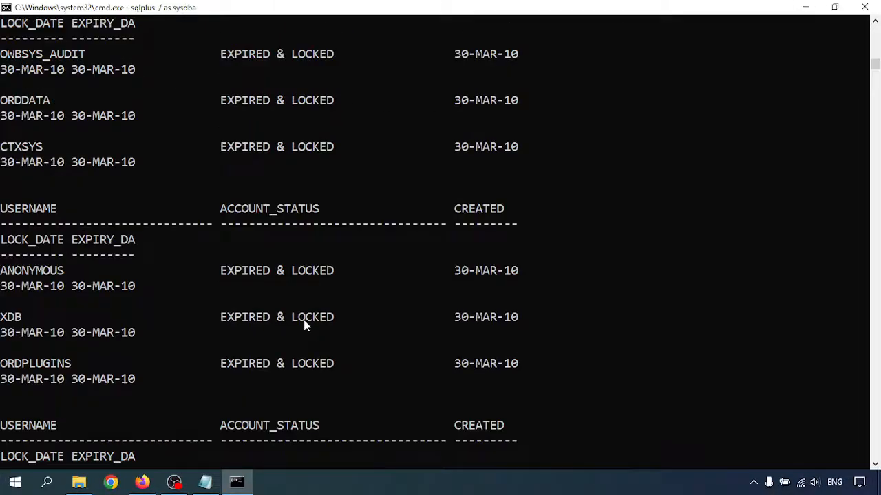
Scroll the dba_users listing and mark CHIRAG's account status as OPEN.
scroll("down", 3)
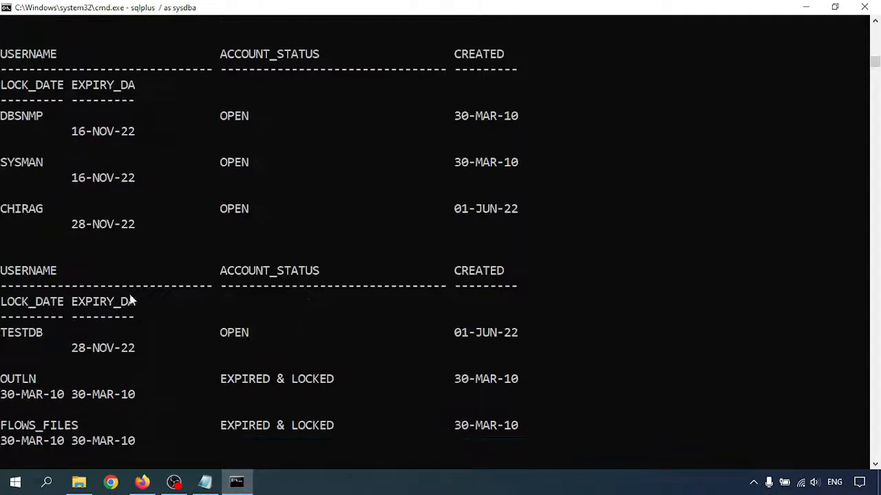
double_click(234, 208)
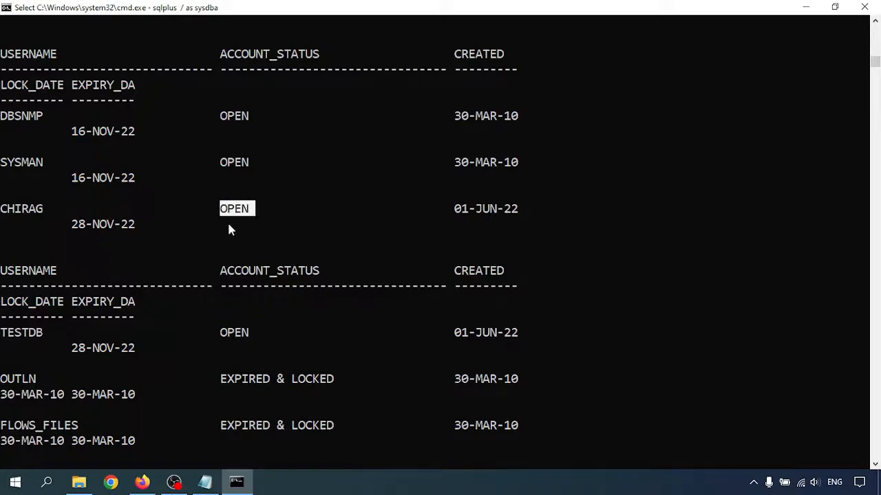
scroll("down", 3)
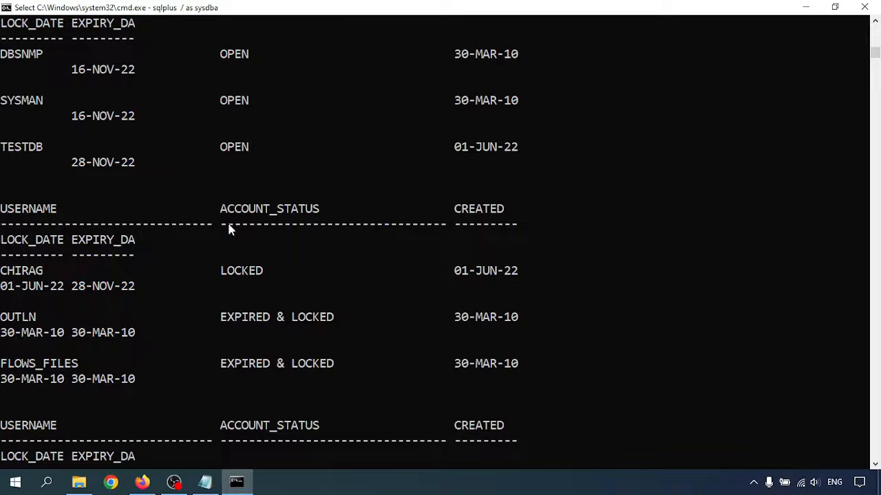
double_click(241, 270)
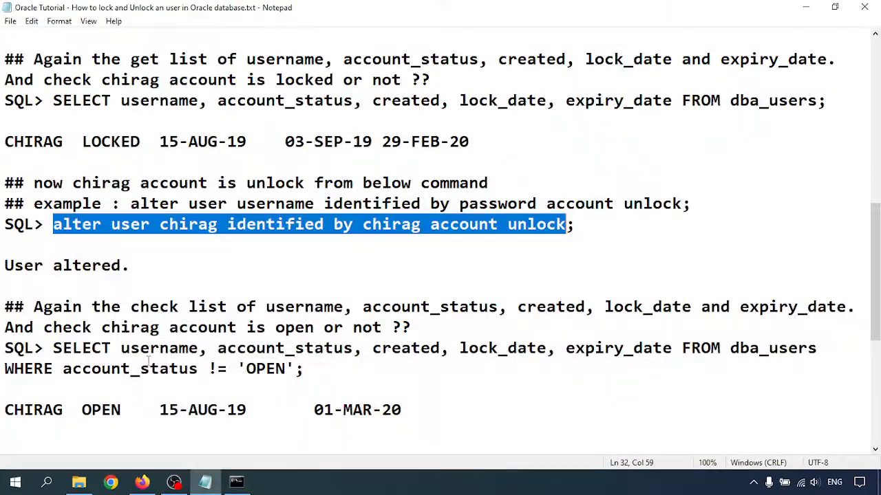
Highlight 'lock and Unlock' in the tutorial notes' title.
scroll("down", 3)
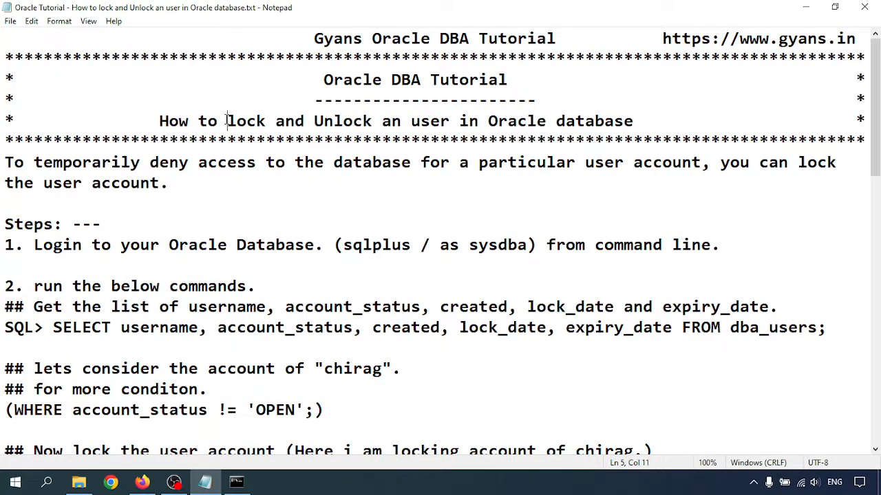
left_click_drag(227, 121, 364, 121)
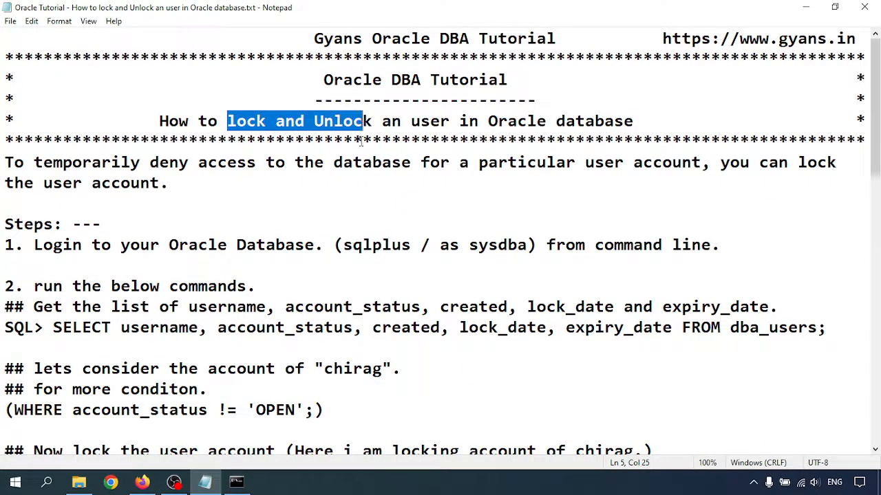
scroll("down", 3)
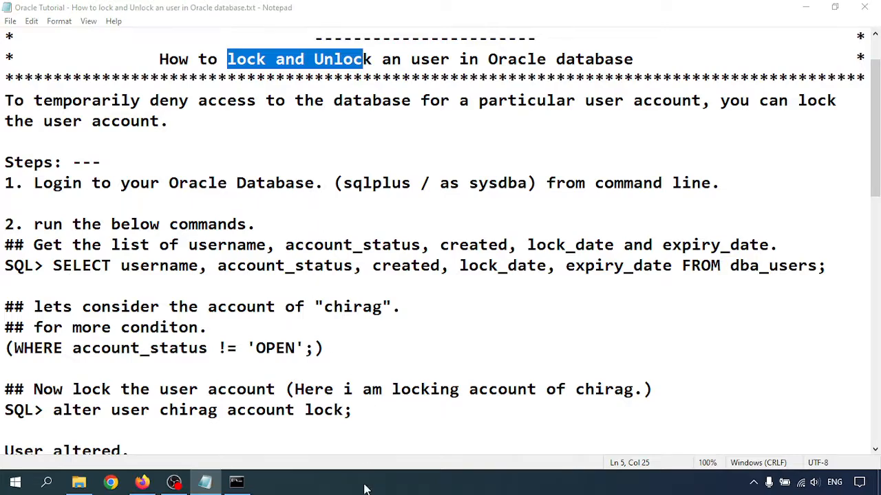